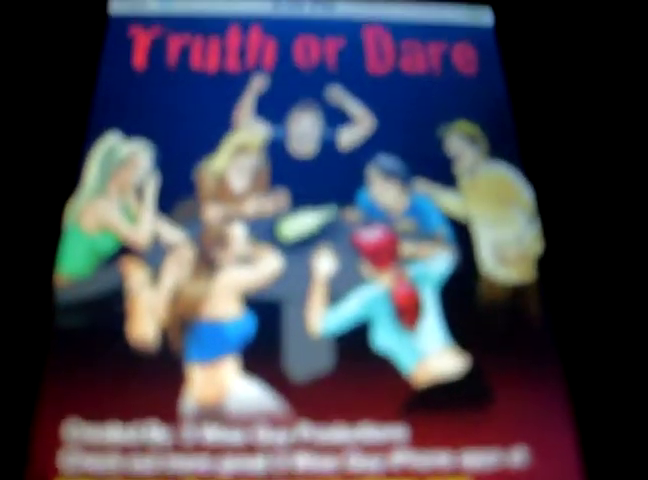
pyautogui.scroll(-3)
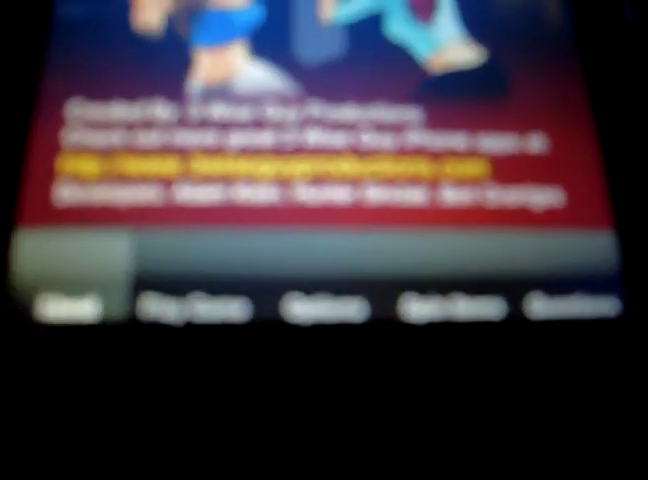